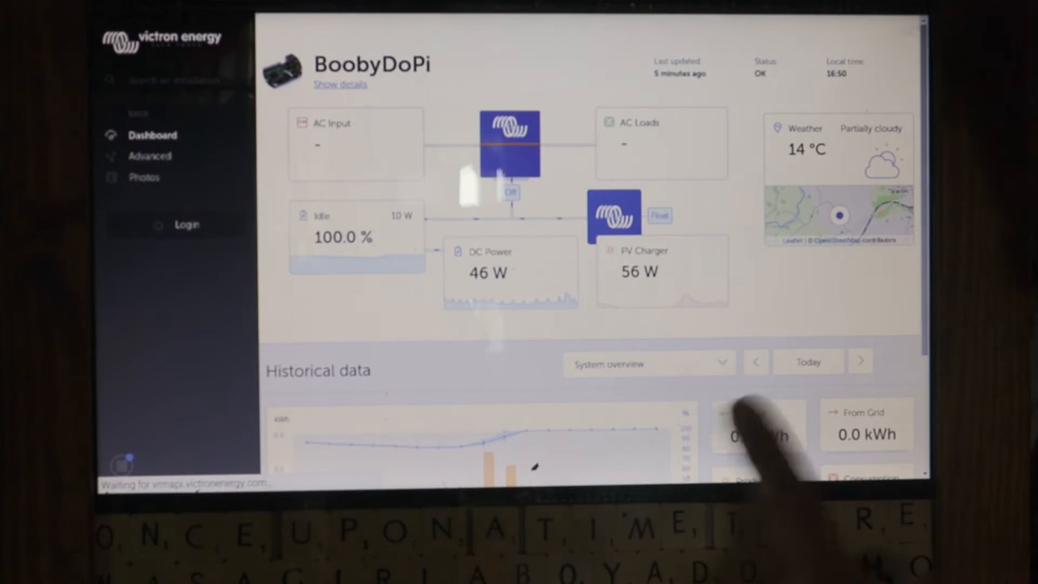
Step: Search Chrome for the B156XW02 panel and browse eBay and Amazon controller board listings
{"action": "scroll", "scroll_direction": "down", "scroll_amount": 3}
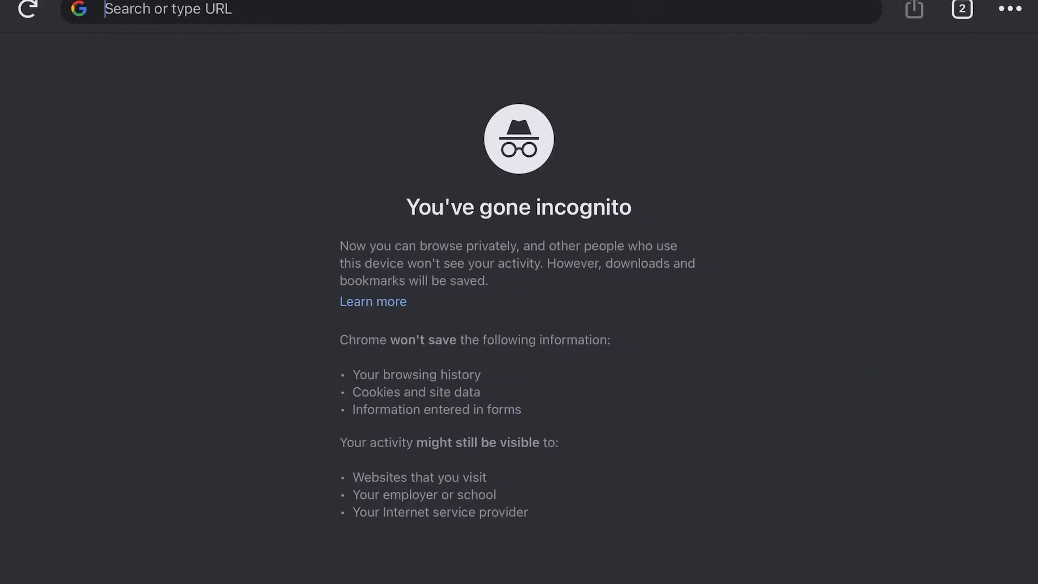
{"action": "type", "text": "B156"}
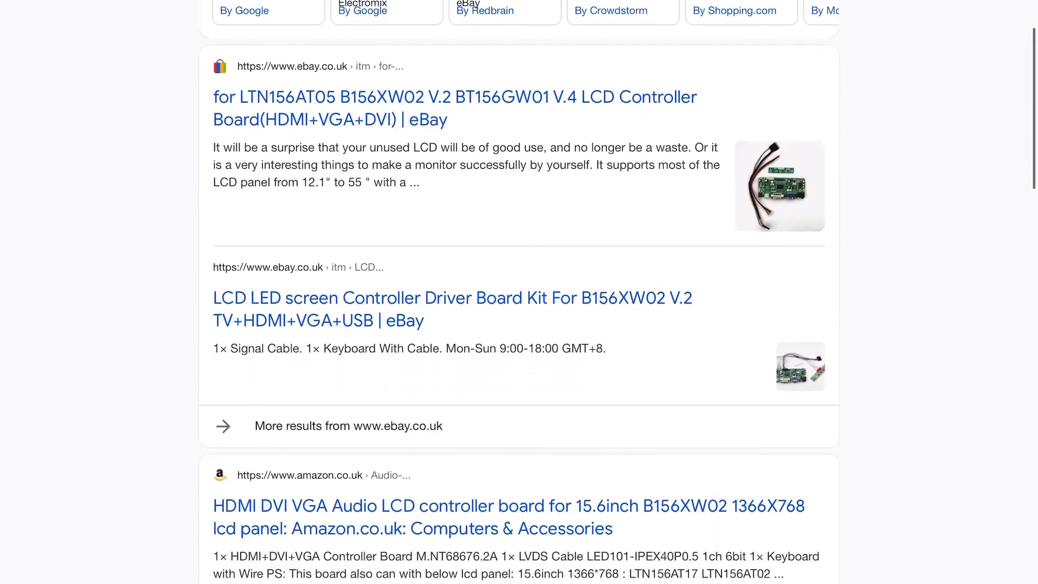
{"action": "left_click", "coordinate": [452, 309]}
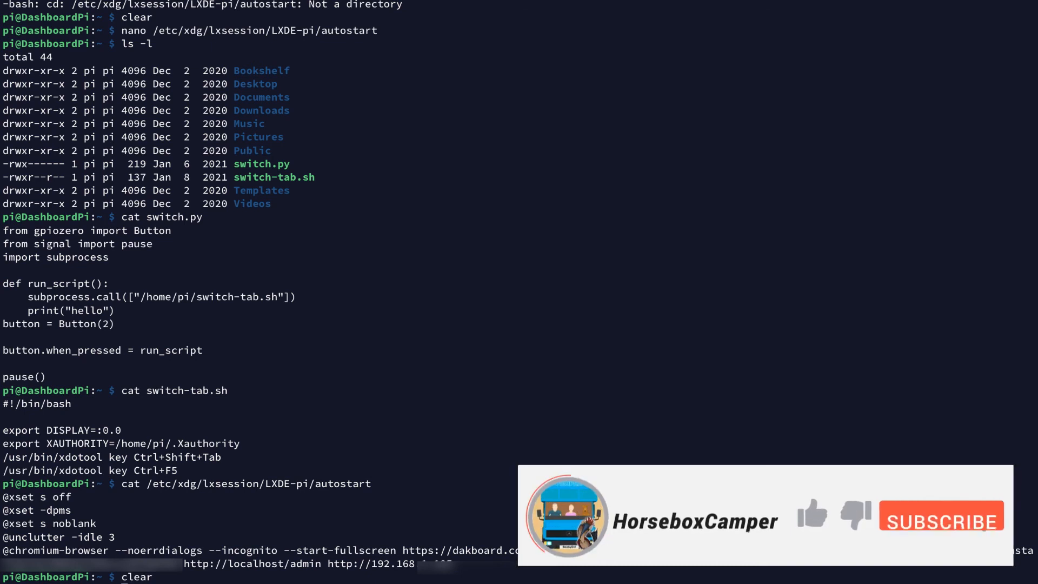
{"action": "mouse_move", "coordinate": [820, 526]}
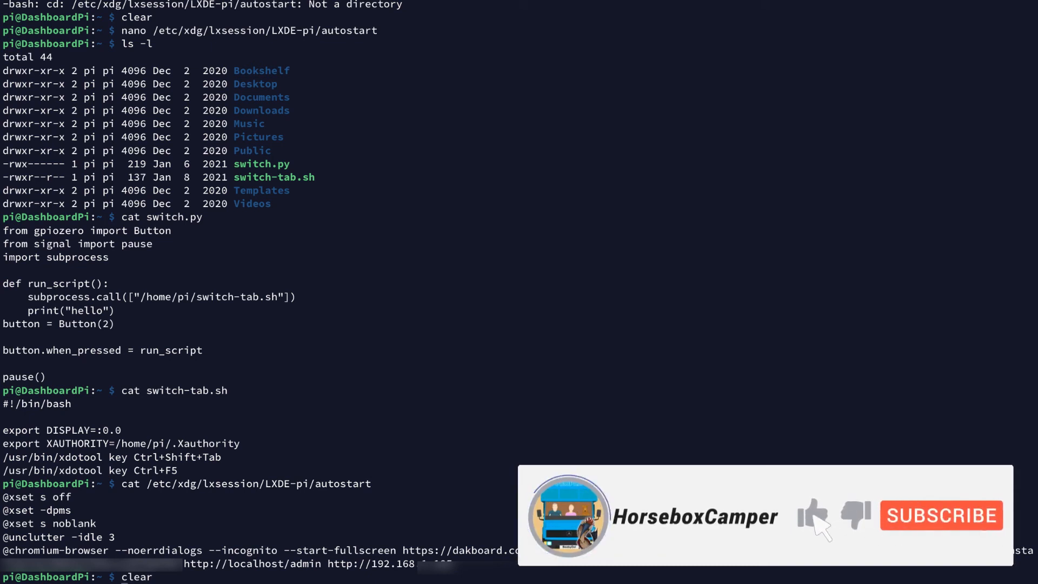
{"action": "left_click", "coordinate": [940, 516]}
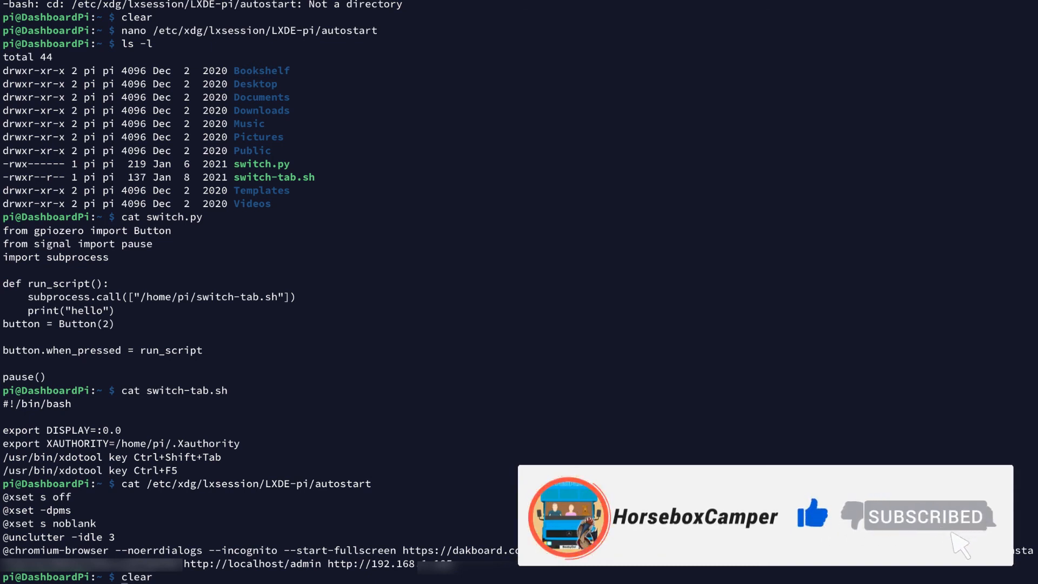